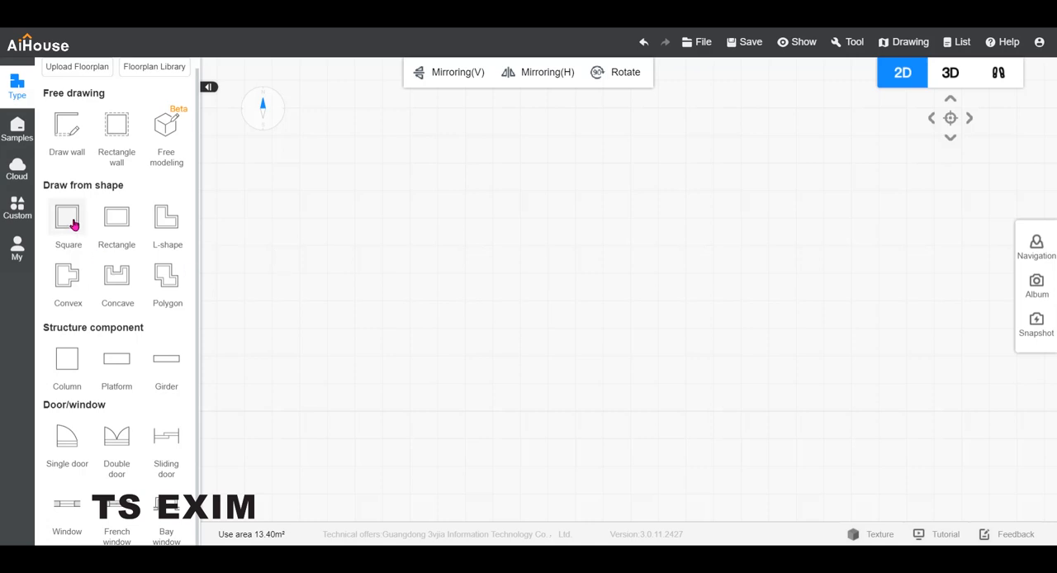
Create a 3780 × 3780 square room with a 2000-wide, 2000-high door opening in its top wall.
click(68, 216)
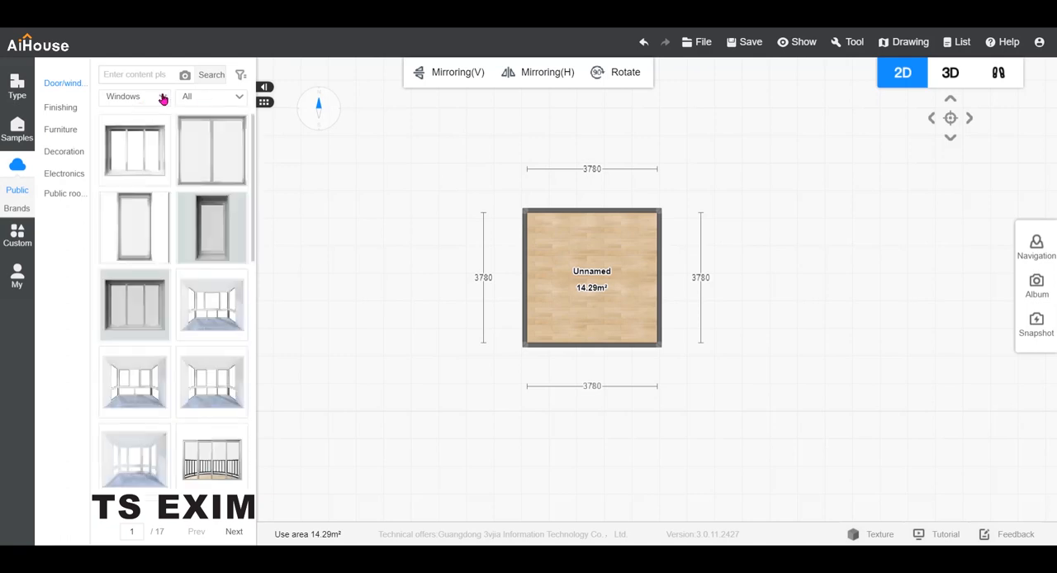
click(133, 96)
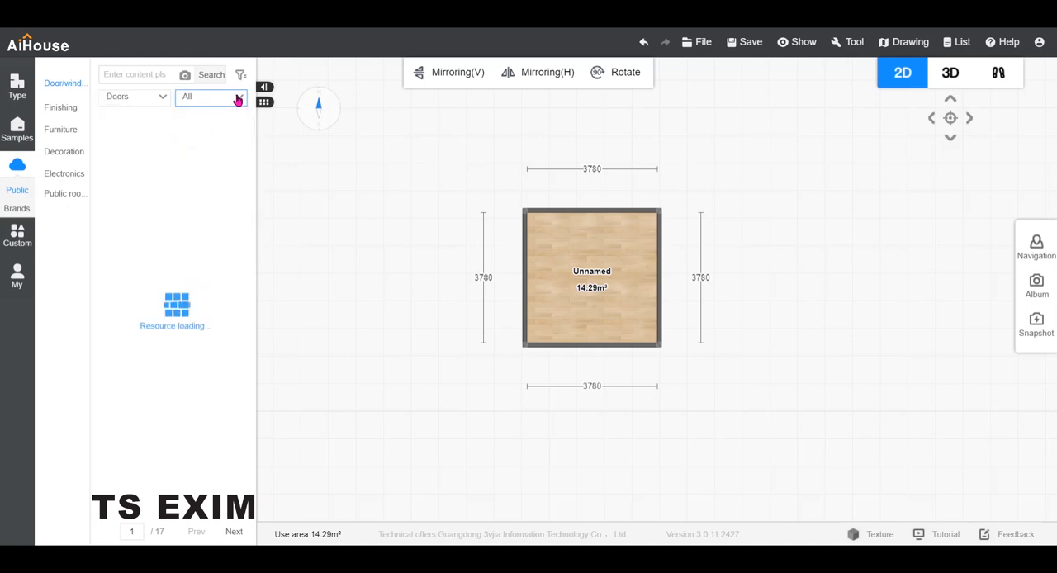
click(210, 97)
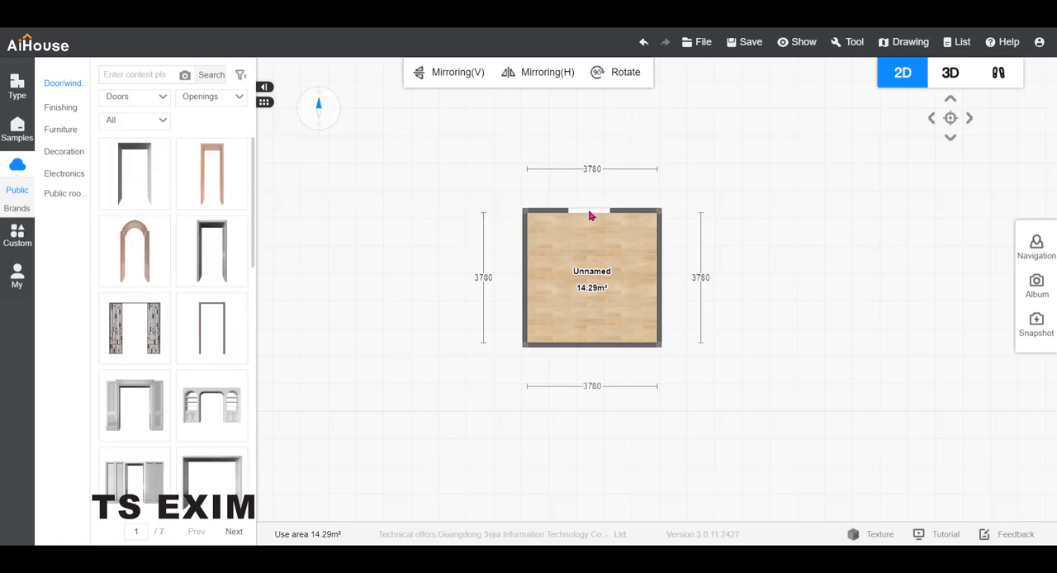
click(591, 212)
text(2000)
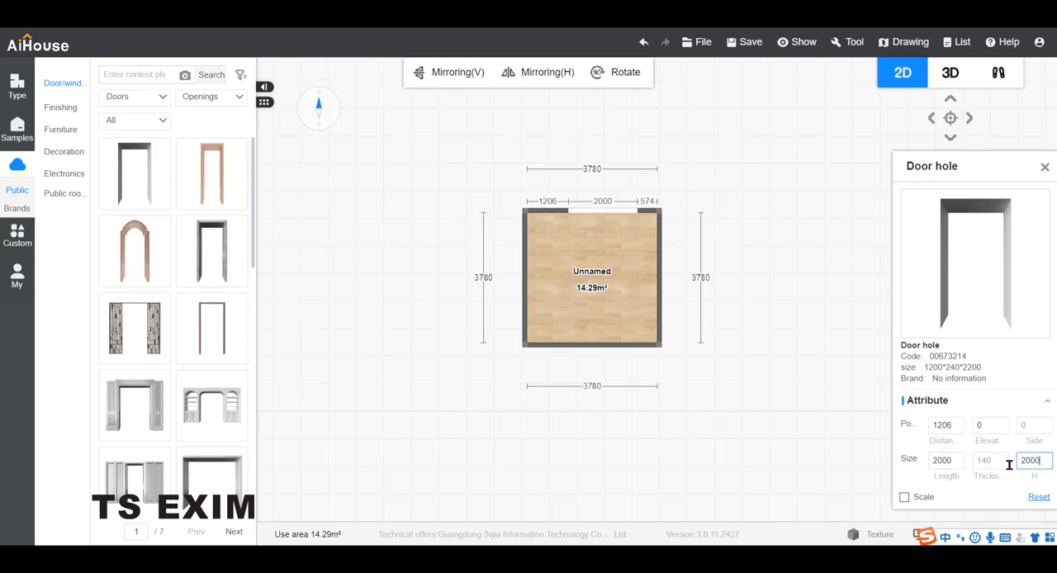
click(609, 216)
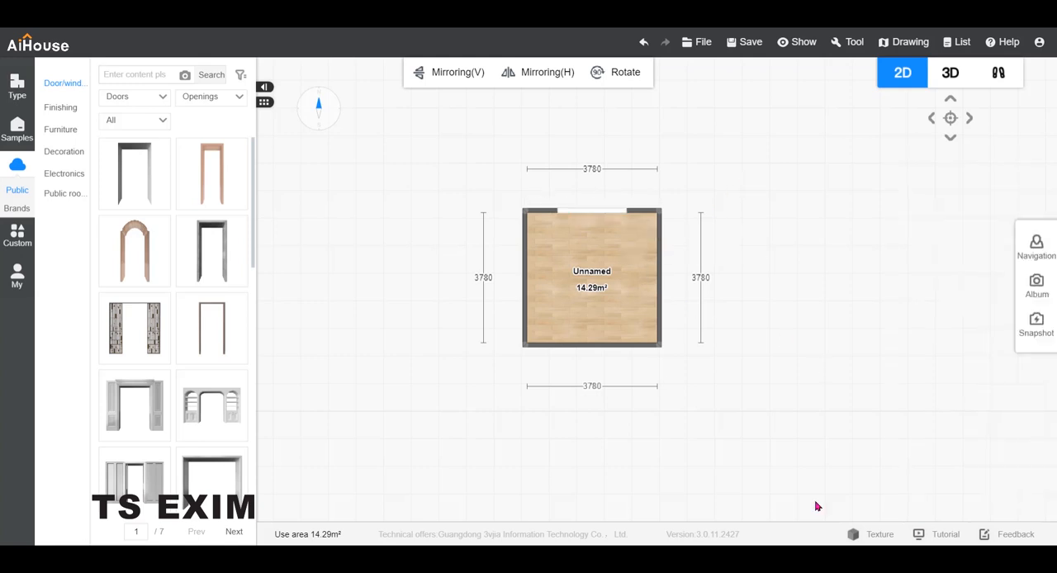
Switch the room to Free modeling and select the Line drawing tool.
click(17, 85)
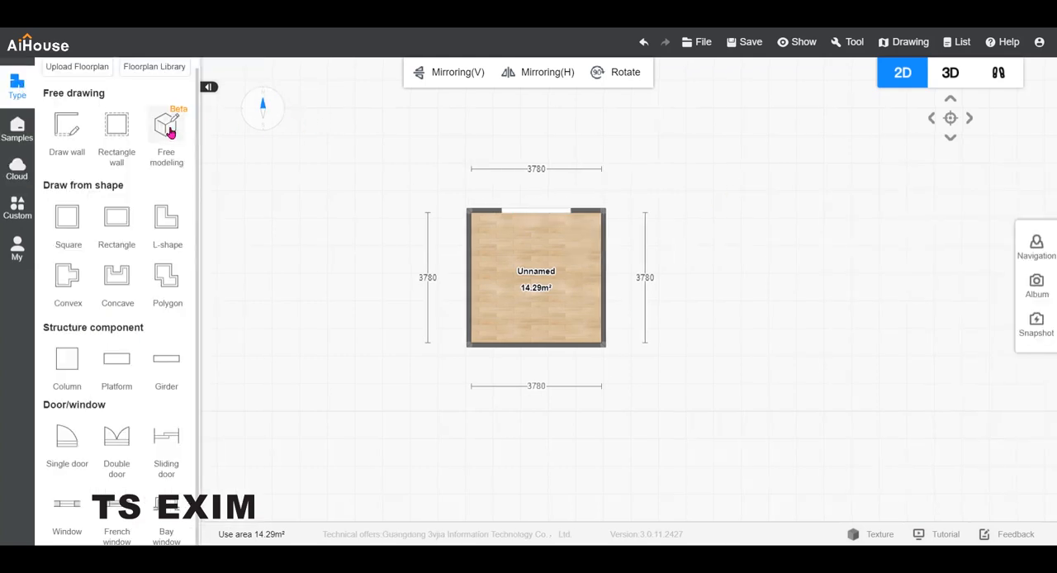
click(166, 132)
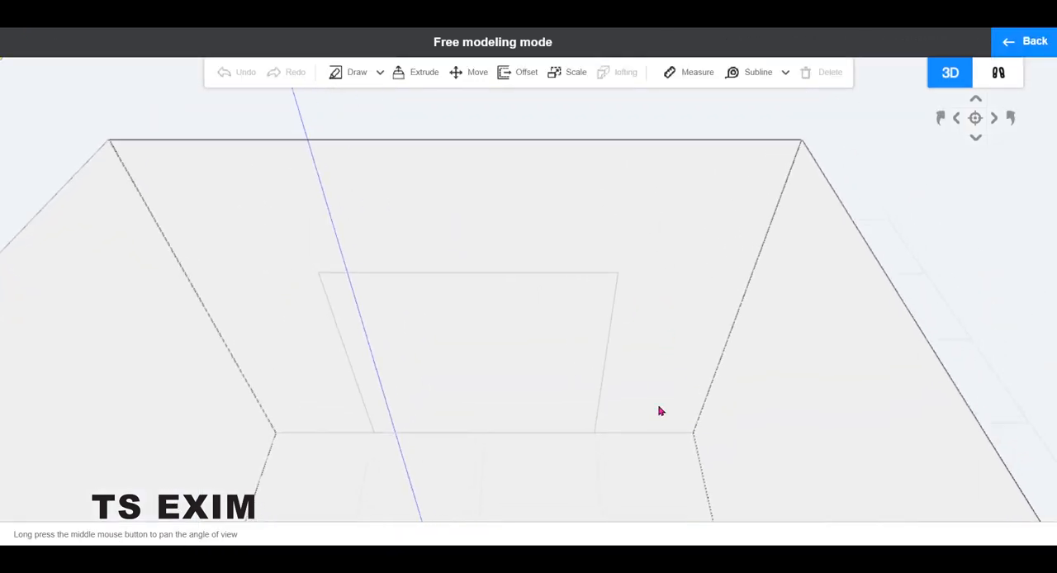
click(356, 72)
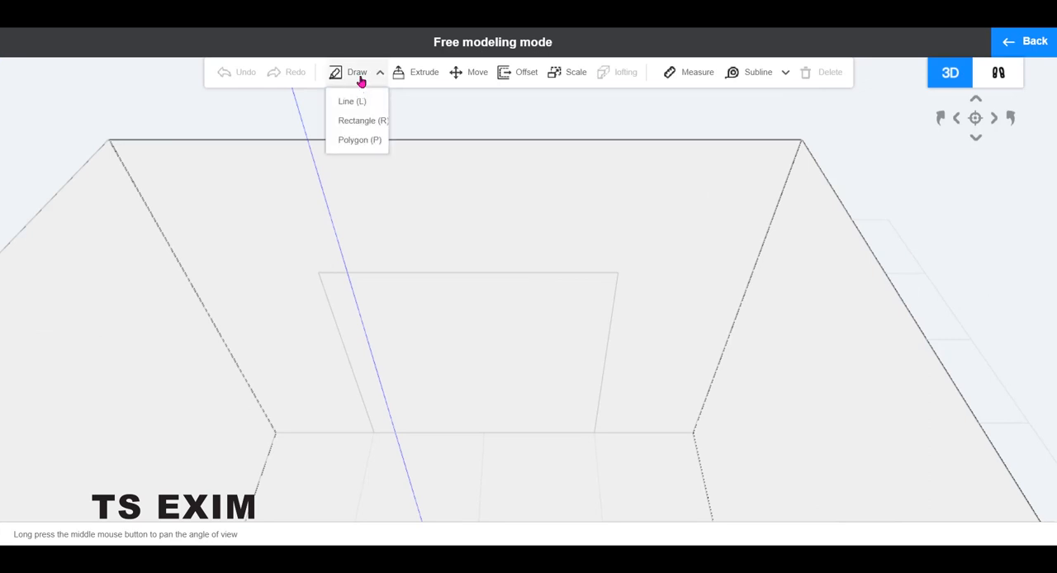
click(351, 101)
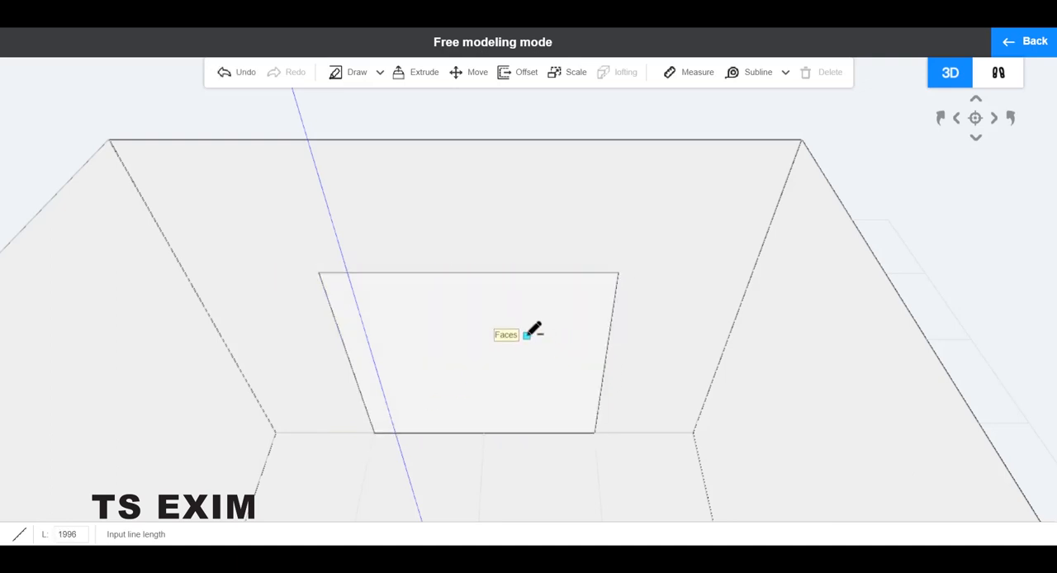
mouse_move(545, 163)
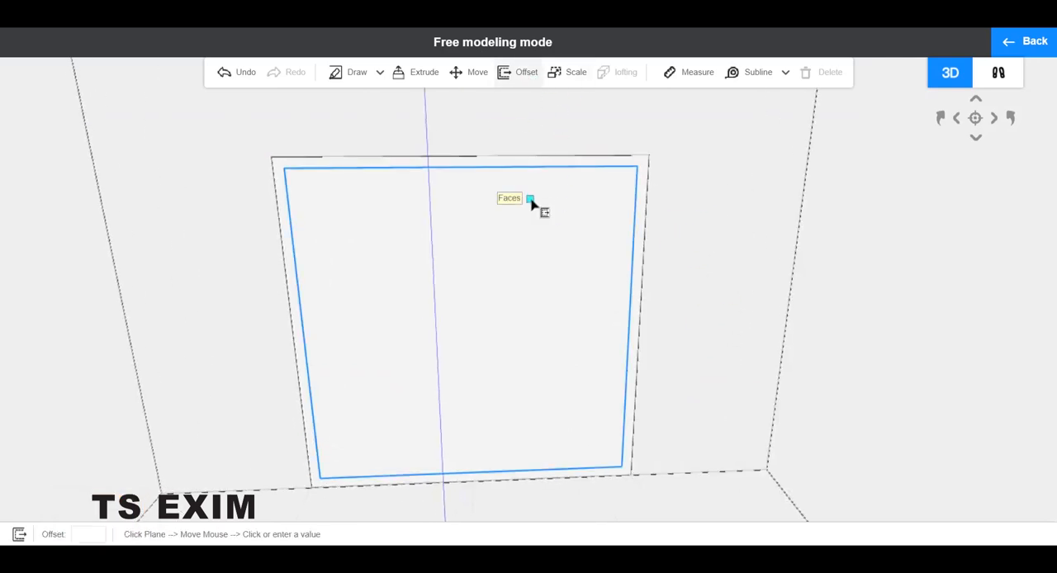
Pick the door opening's face and offset it inward to outline the frame border.
click(460, 322)
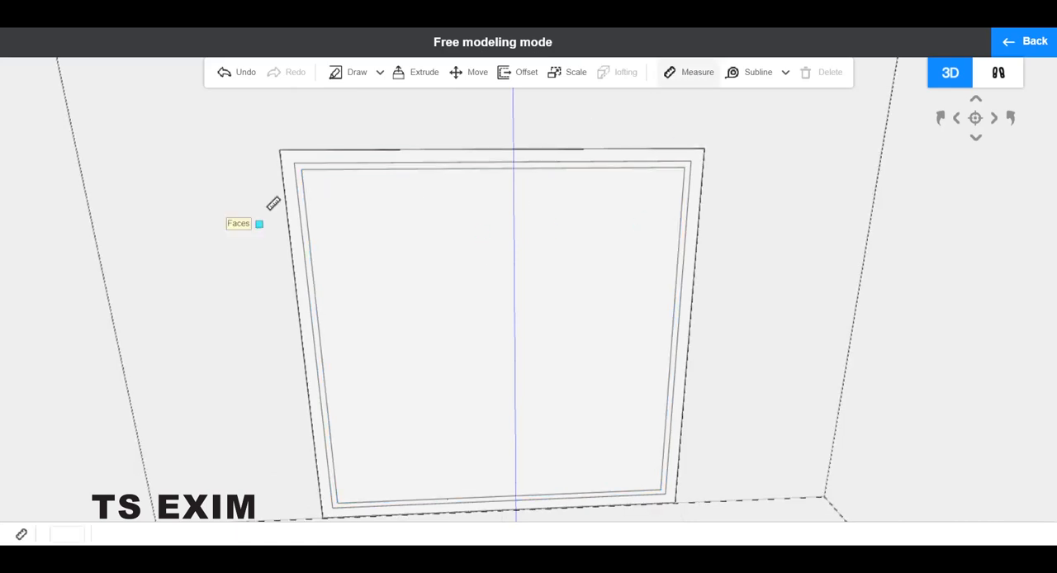
mouse_move(648, 167)
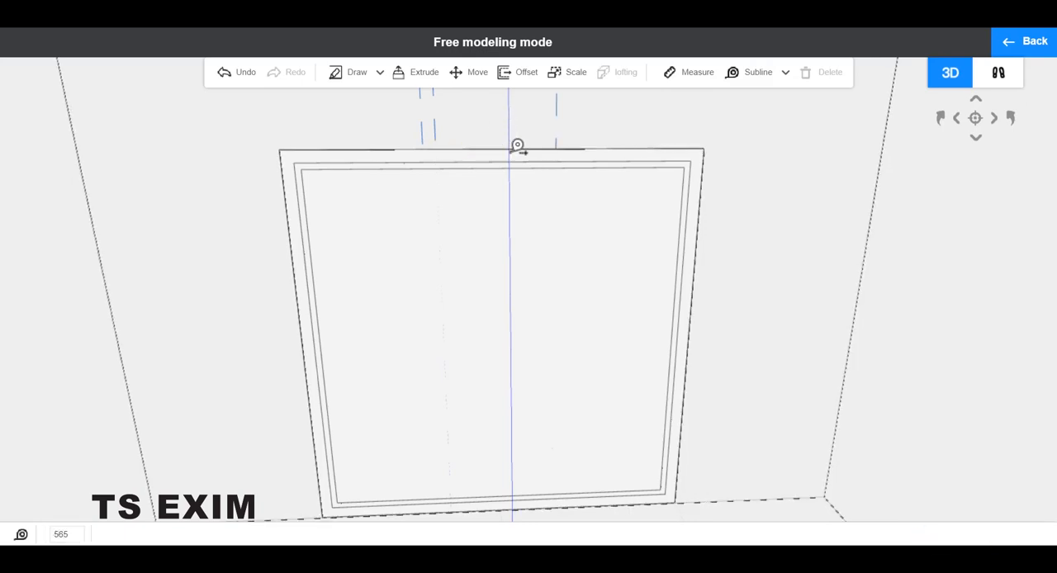
mouse_move(580, 118)
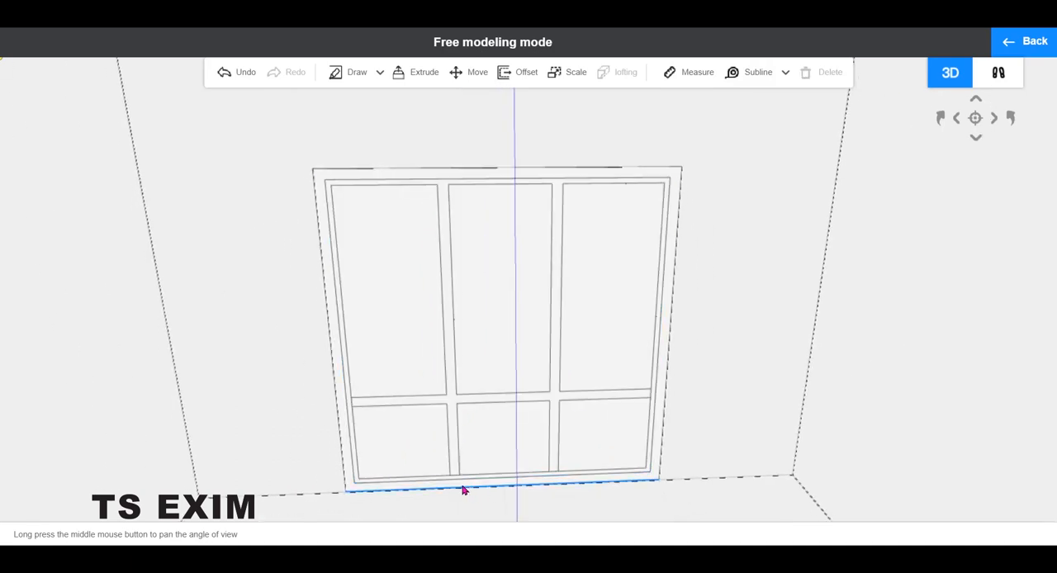
Zoom in on the window while dividing it into upper and lower panels.
scroll(up, 3)
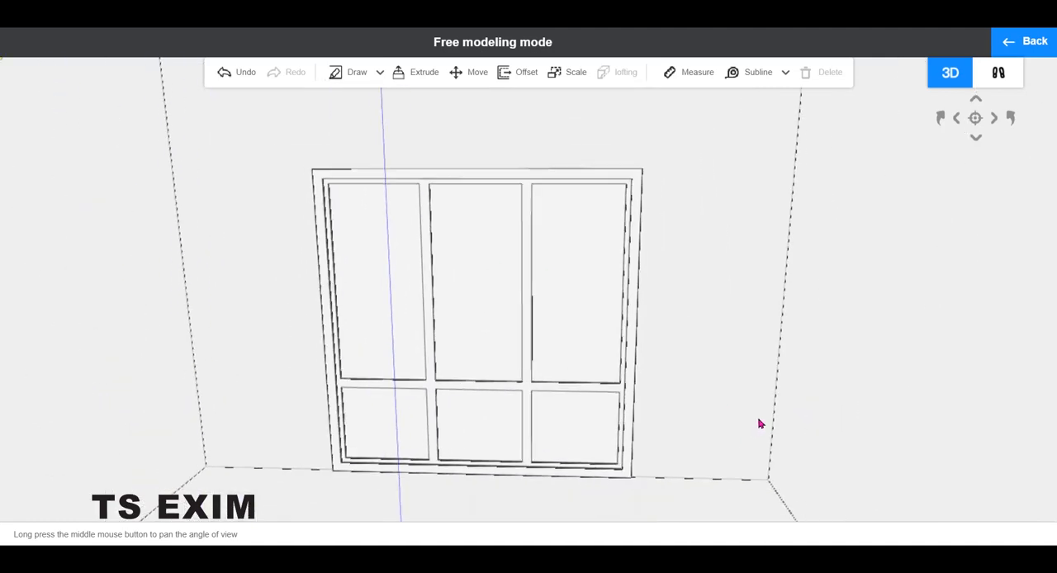
Pick the upper-left pane so all six panes get matching inset frame outlines.
click(355, 262)
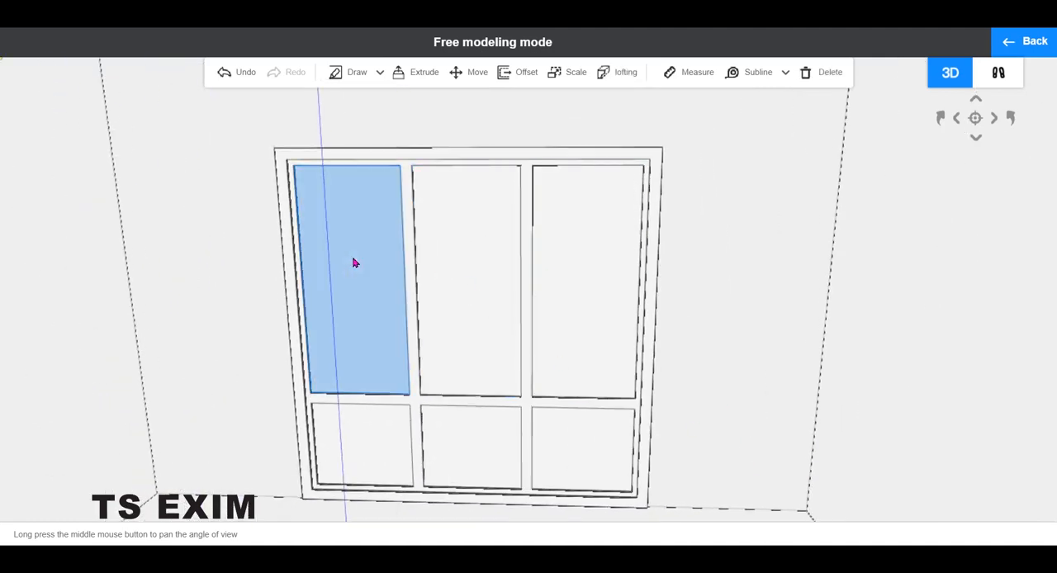
click(586, 252)
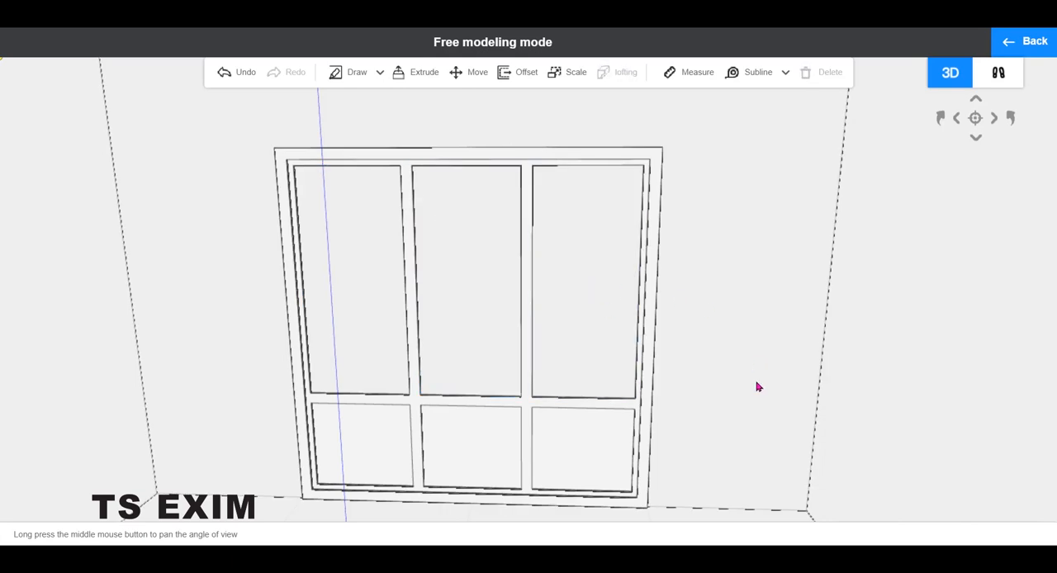
mouse_move(659, 524)
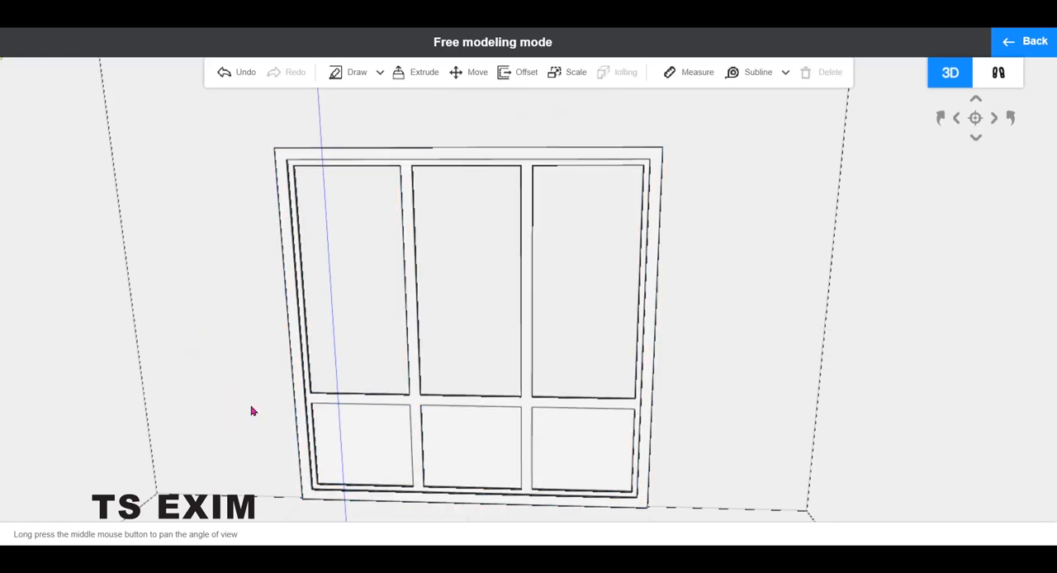
Orbit to a side view of the window and choose the Move tool.
drag(254, 410, 729, 434)
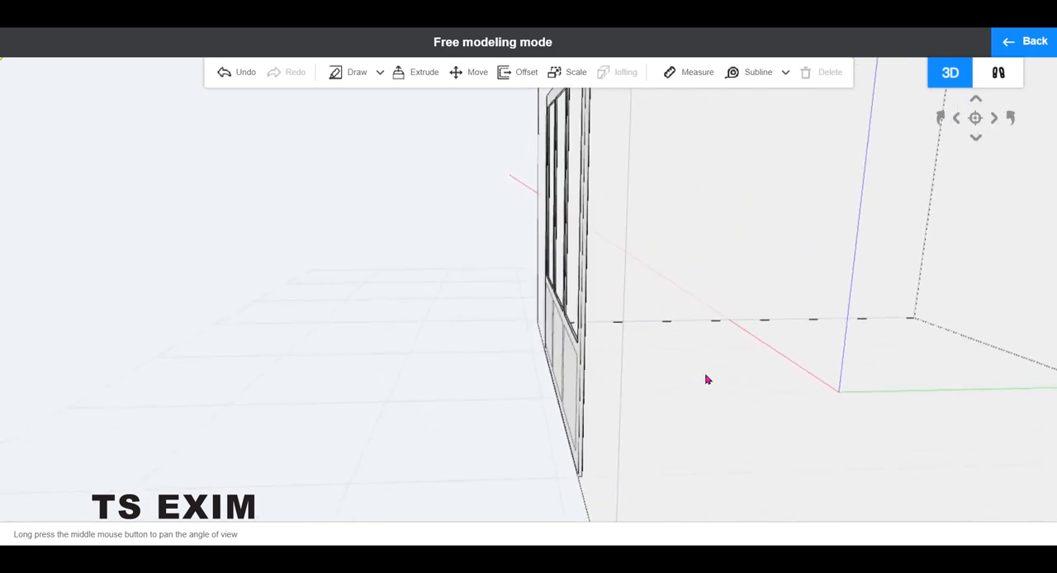
mouse_move(755, 92)
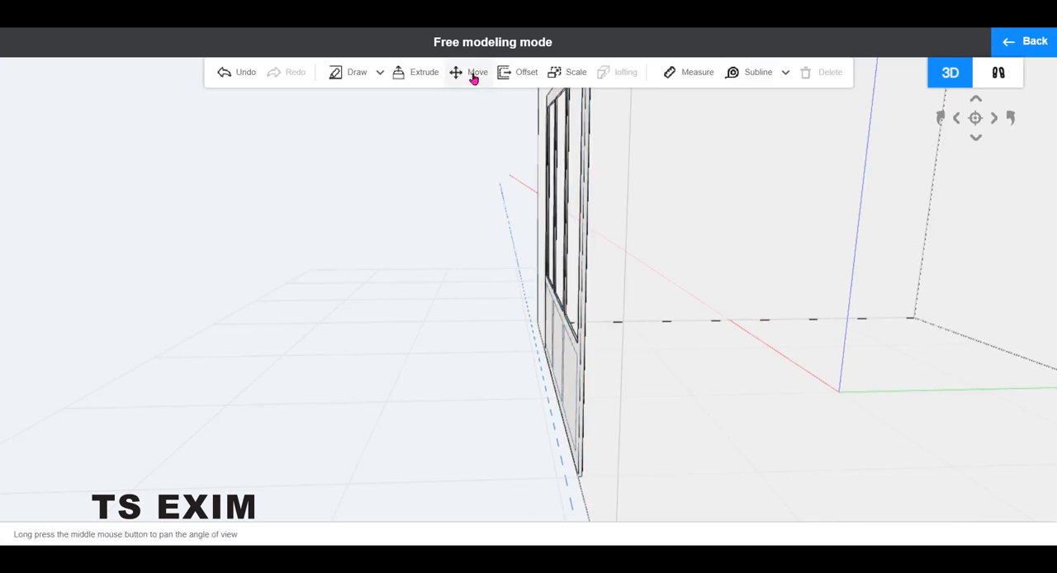
click(477, 72)
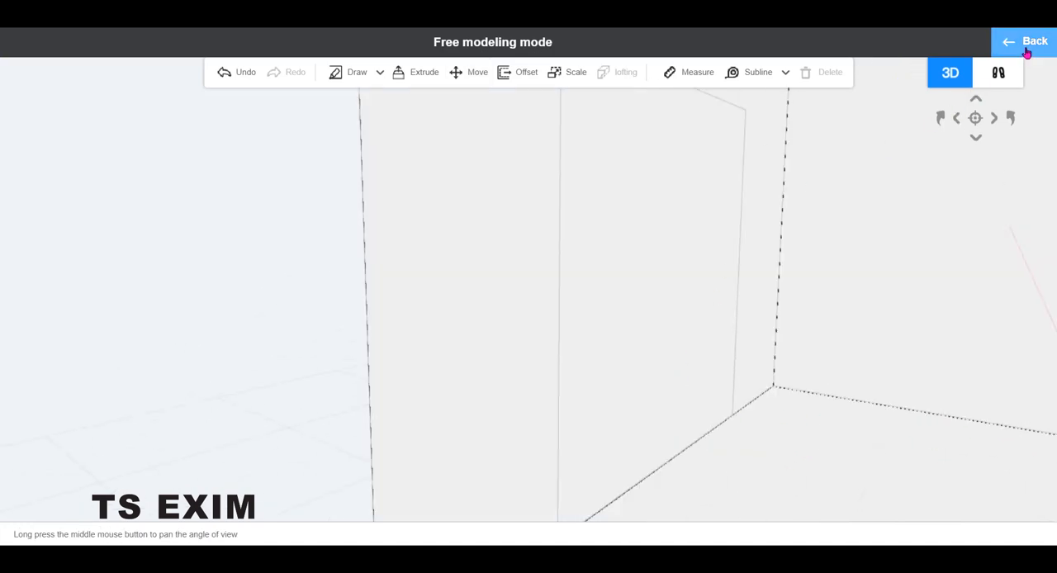
Exit free modeling and apply the dark striped texture to the three lower panels.
click(1034, 41)
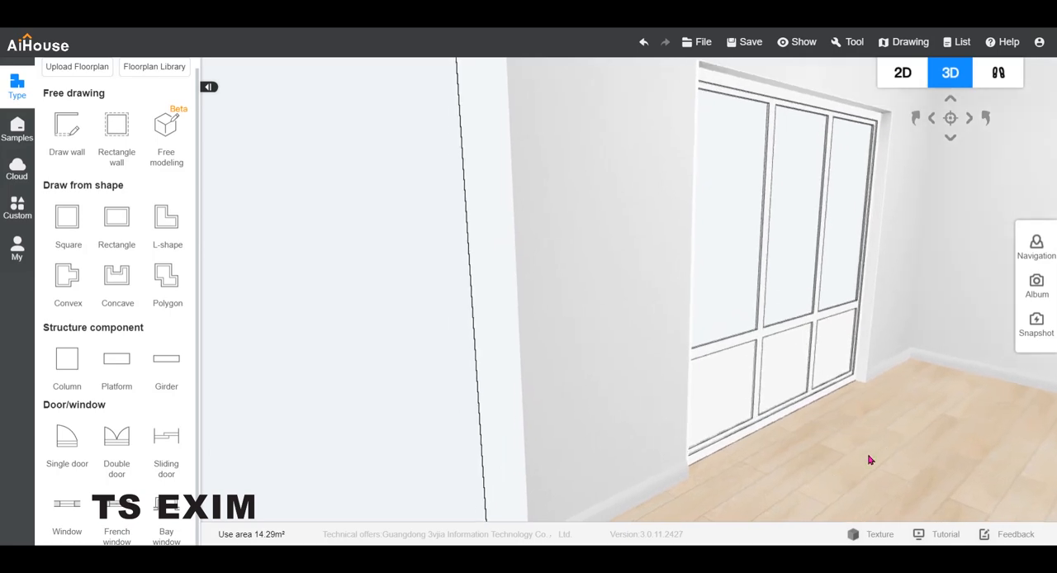
mouse_move(931, 428)
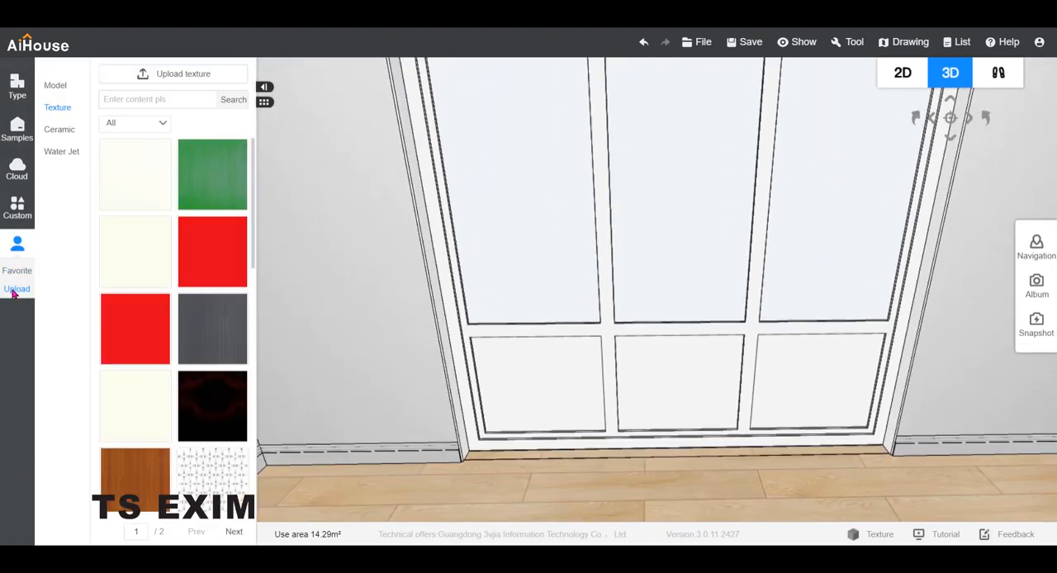
click(212, 329)
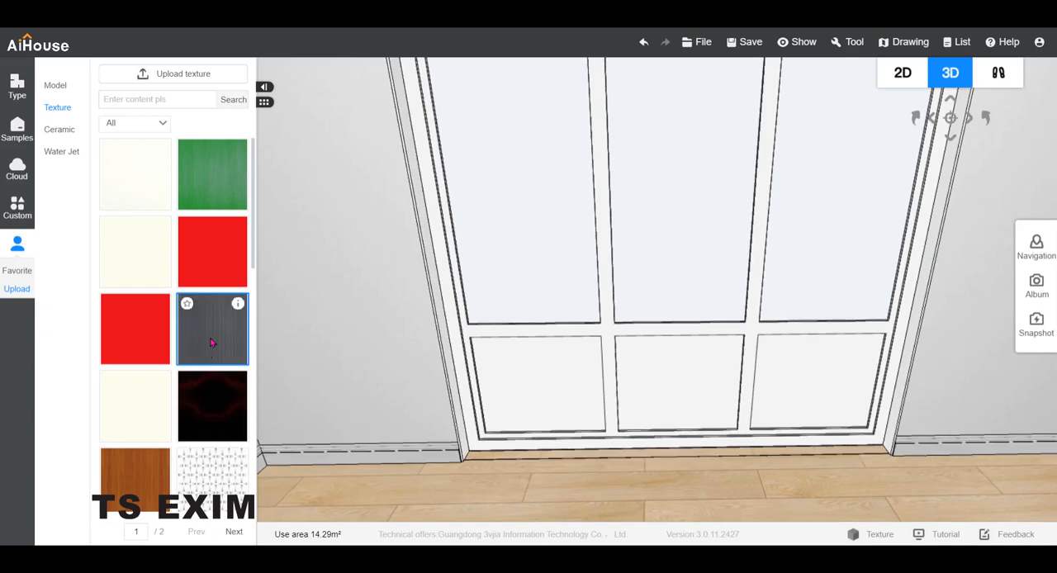
click(212, 329)
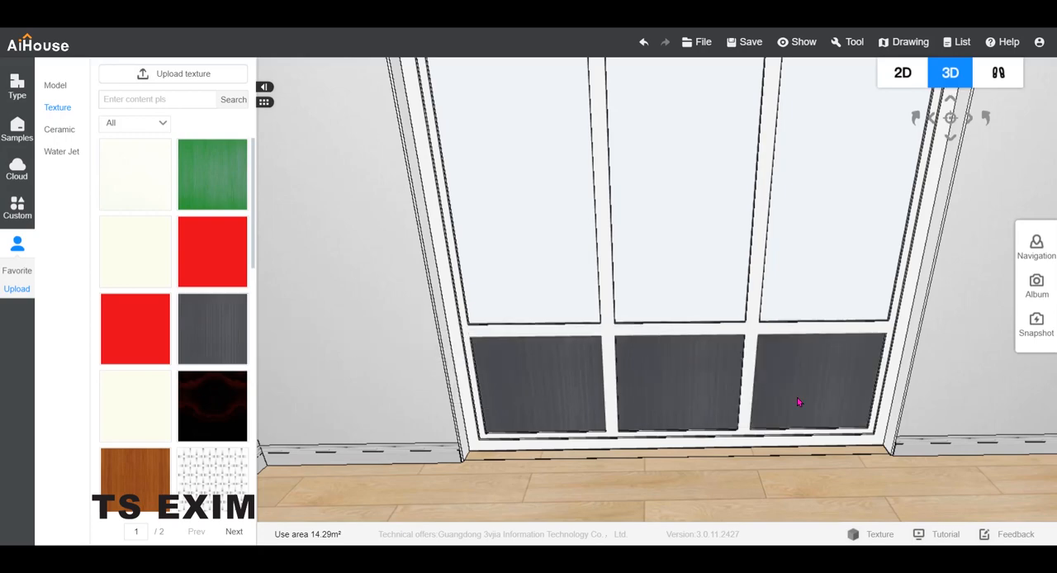
drag(799, 402, 529, 417)
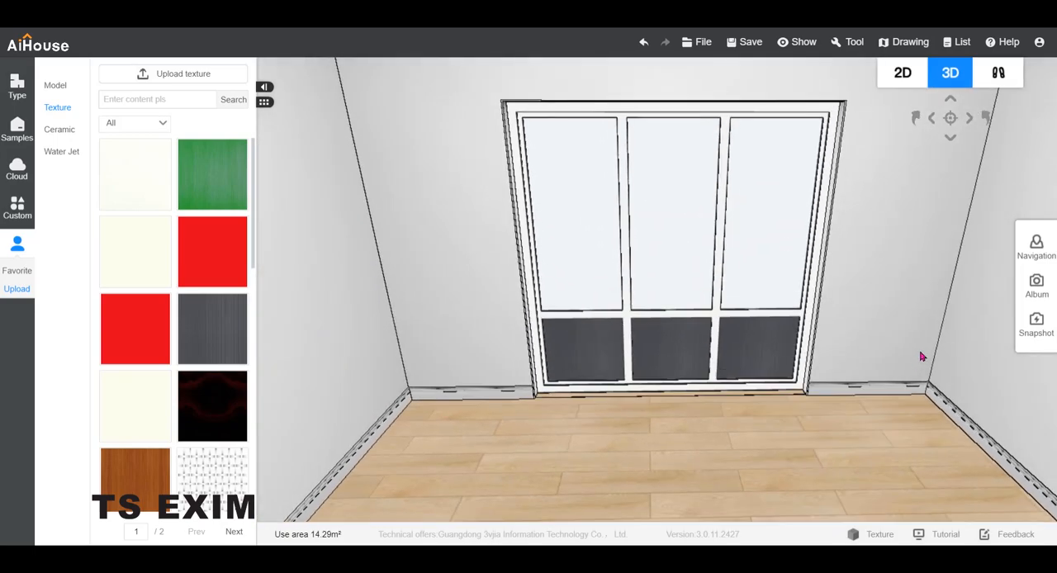
Render an HD image facing the six-pane window, then open and enlarge it.
click(1036, 284)
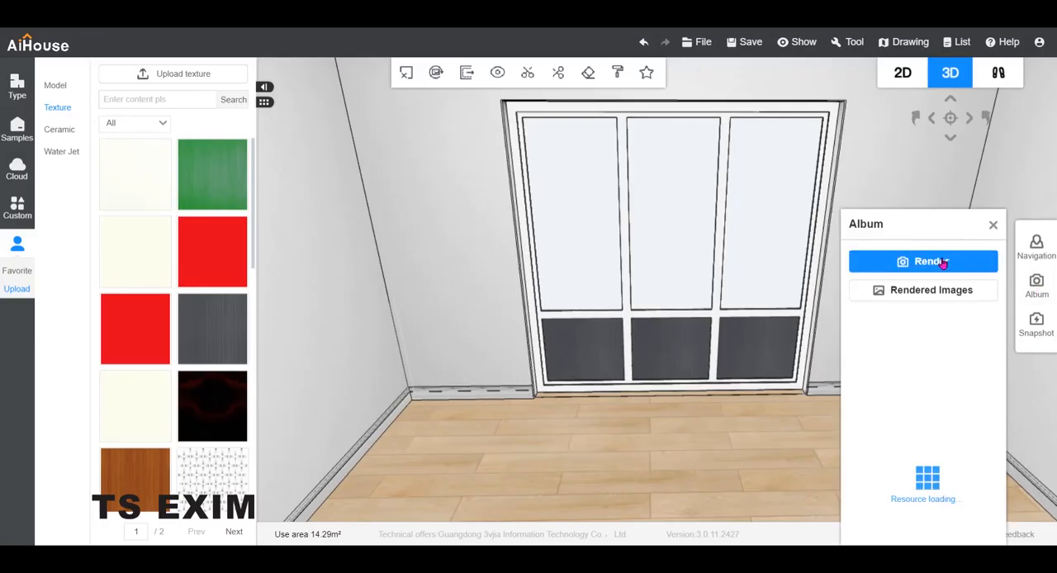
click(922, 261)
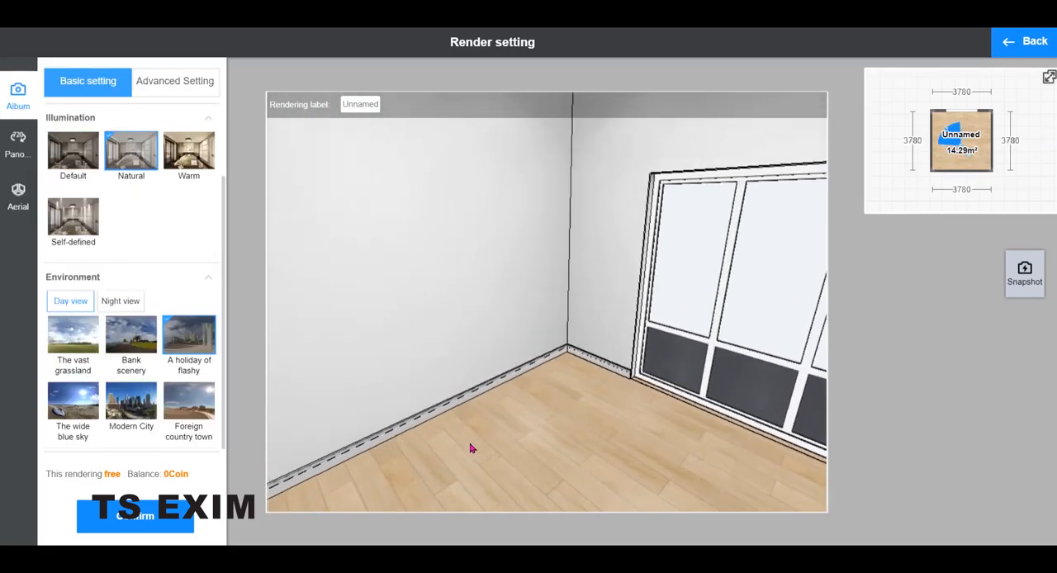
drag(471, 448, 646, 369)
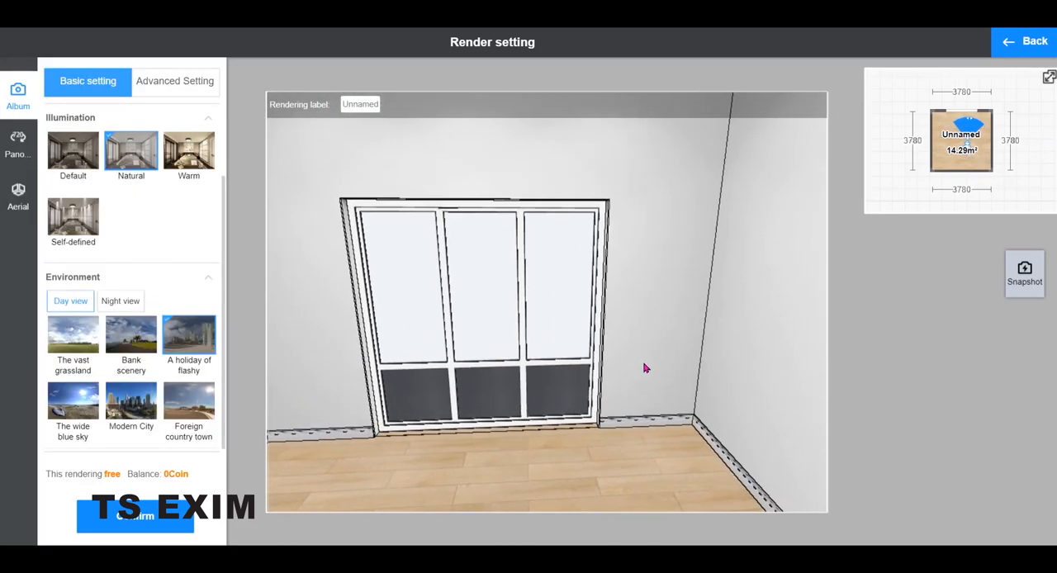
click(1022, 41)
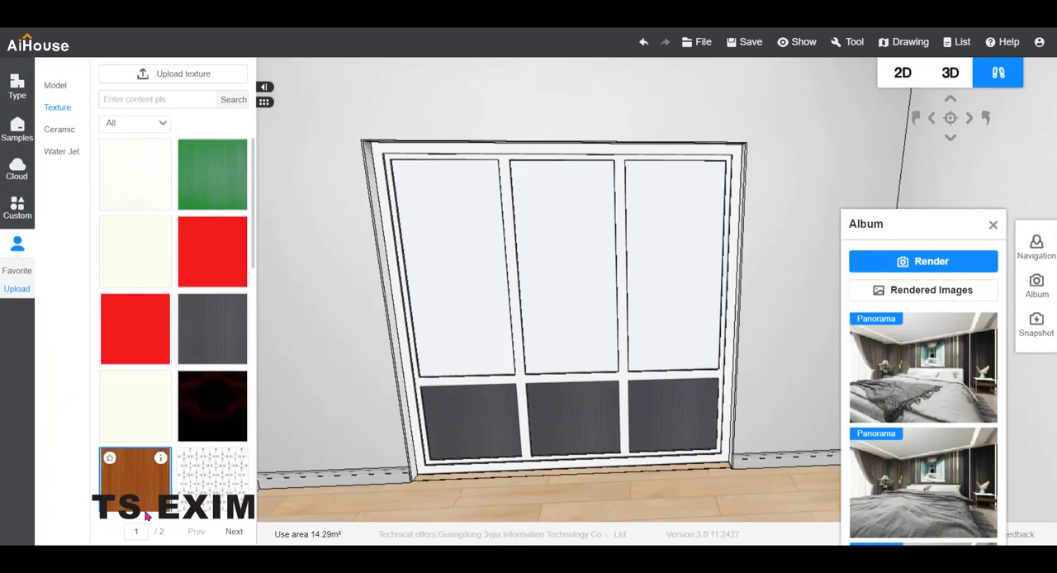
click(923, 260)
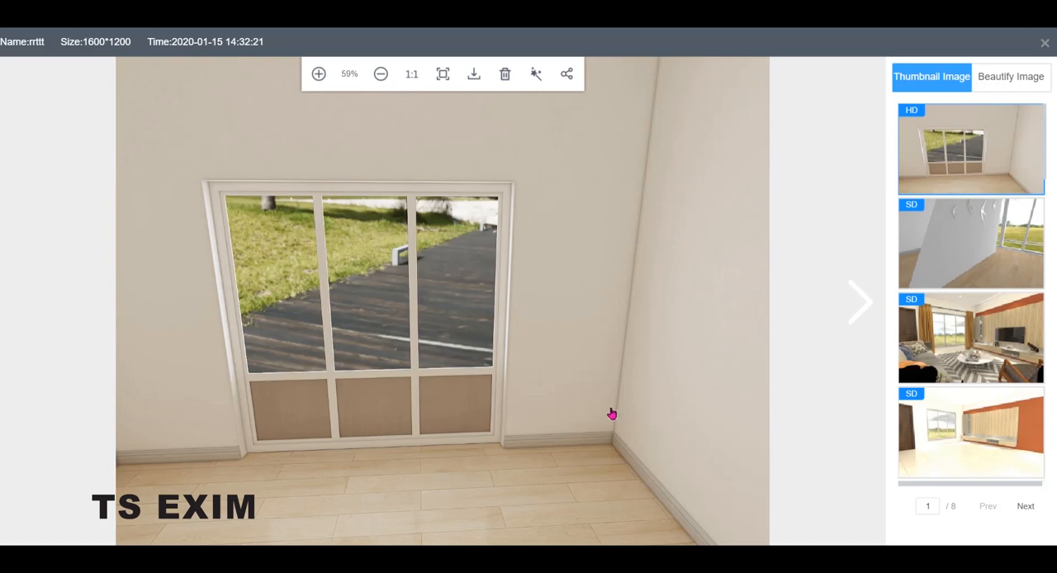
mouse_move(540, 336)
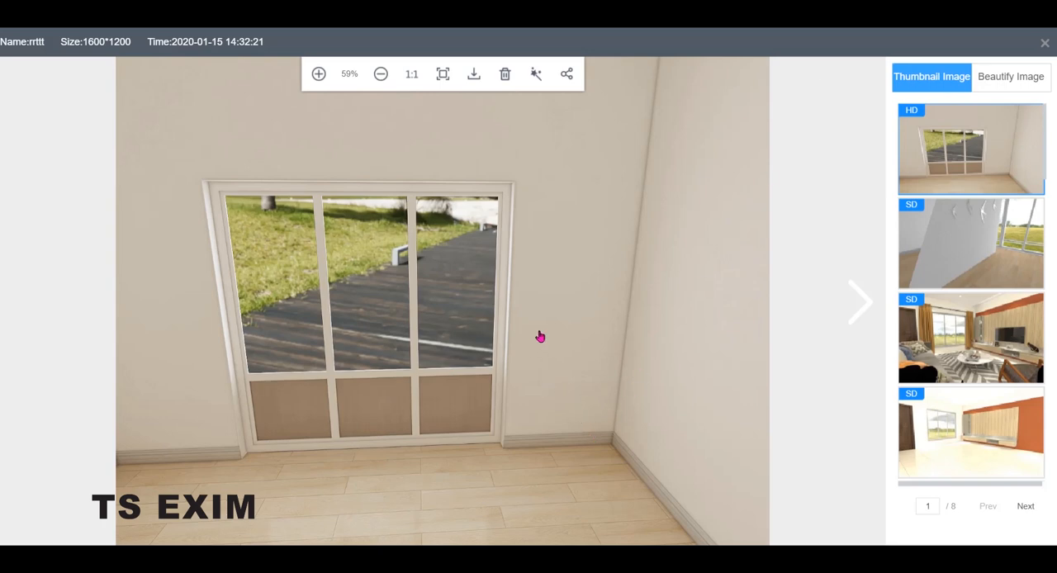
click(319, 74)
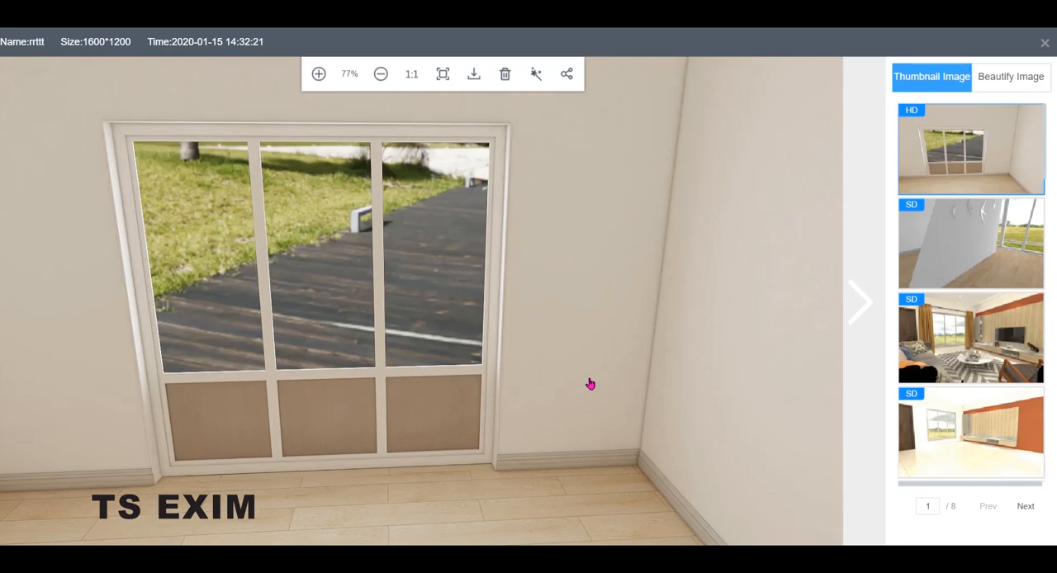